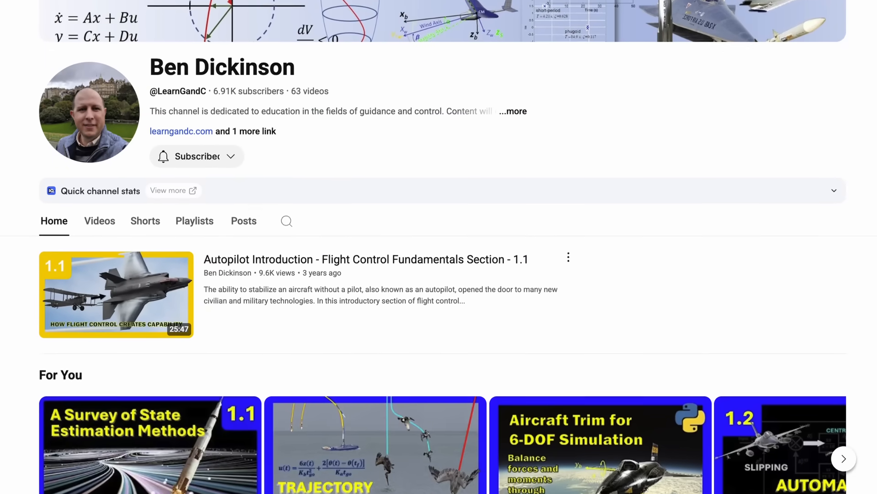
{"action": "scroll", "scroll_direction": "down", "scroll_amount": 3}
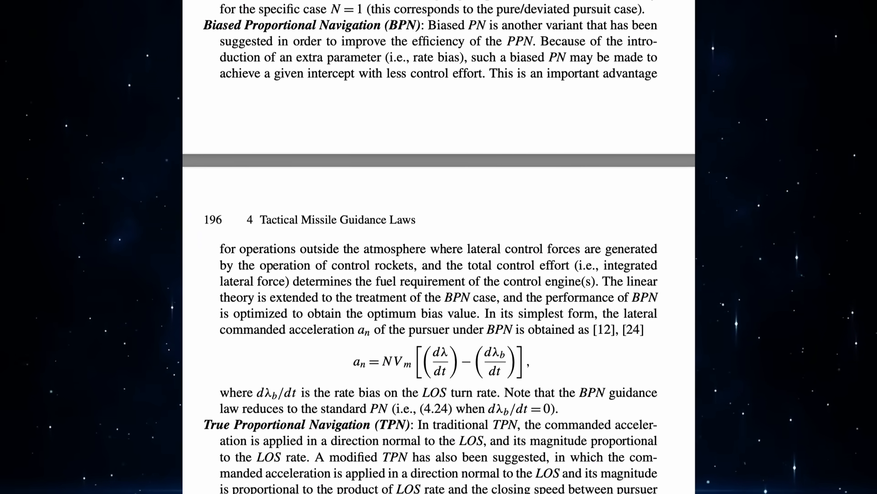
{"action": "scroll", "scroll_direction": "down", "scroll_amount": 3}
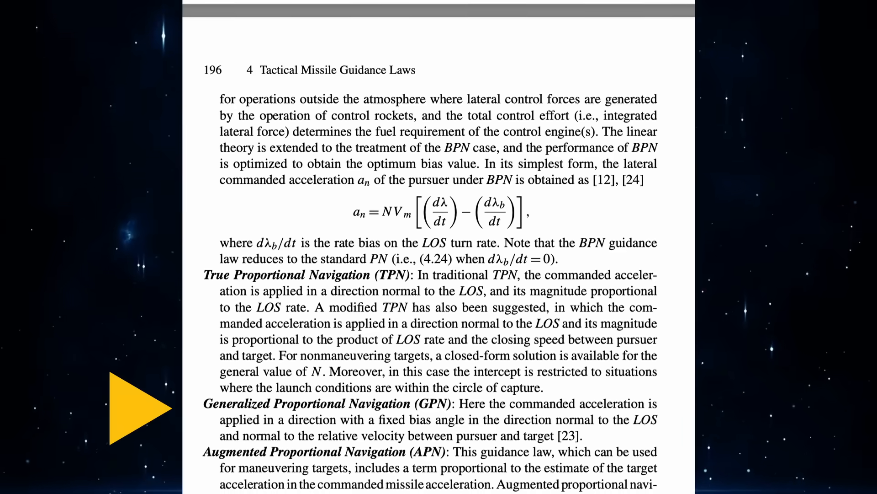